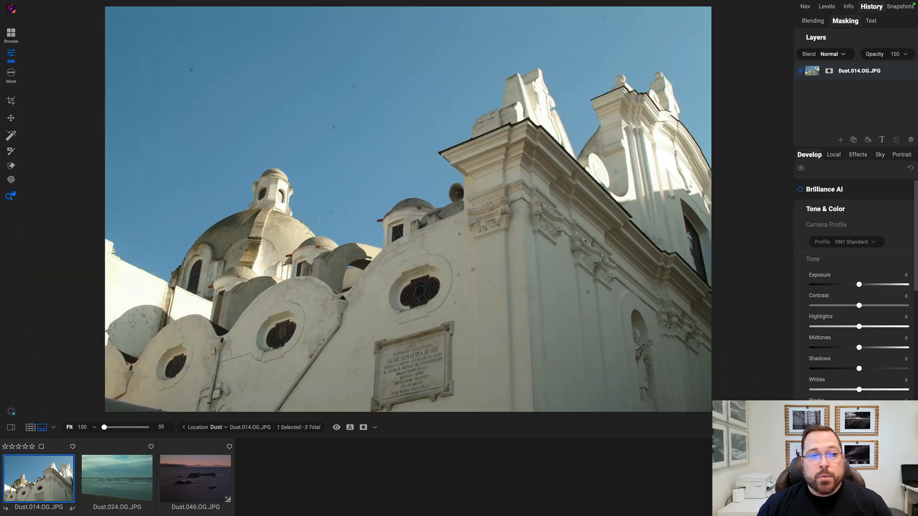
Activate the Perfect Eraser retouch tool from the left toolbar for the church photo.
{"action": "left_click", "coordinate": [10, 150]}
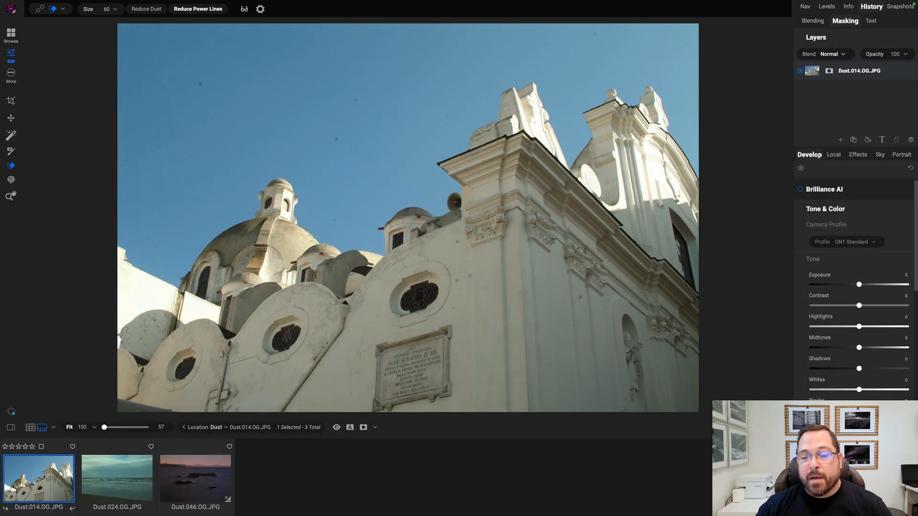
Run Reduce Dust to clear sensor specks from the church photo's sky.
{"action": "left_click", "coordinate": [145, 9]}
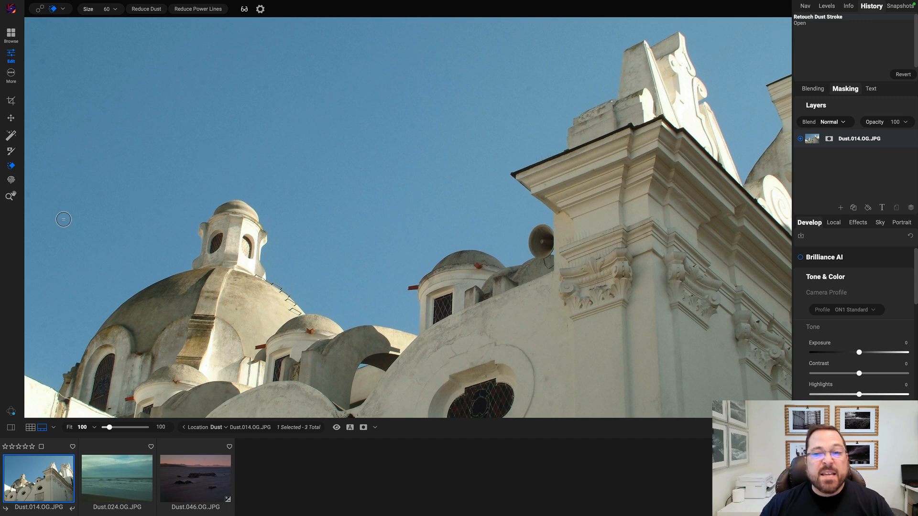
{"action": "mouse_move", "coordinate": [11, 196]}
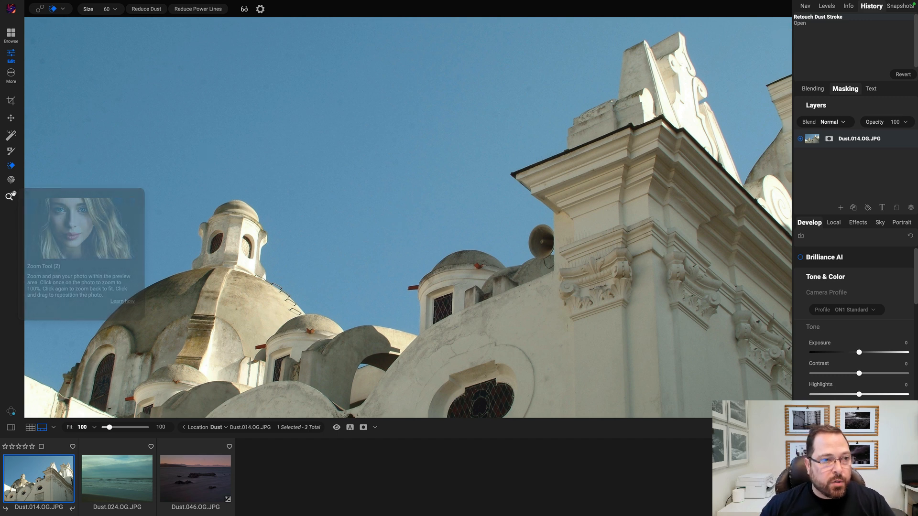
Fit the church photo back into the view before switching images.
{"action": "left_click", "coordinate": [117, 478]}
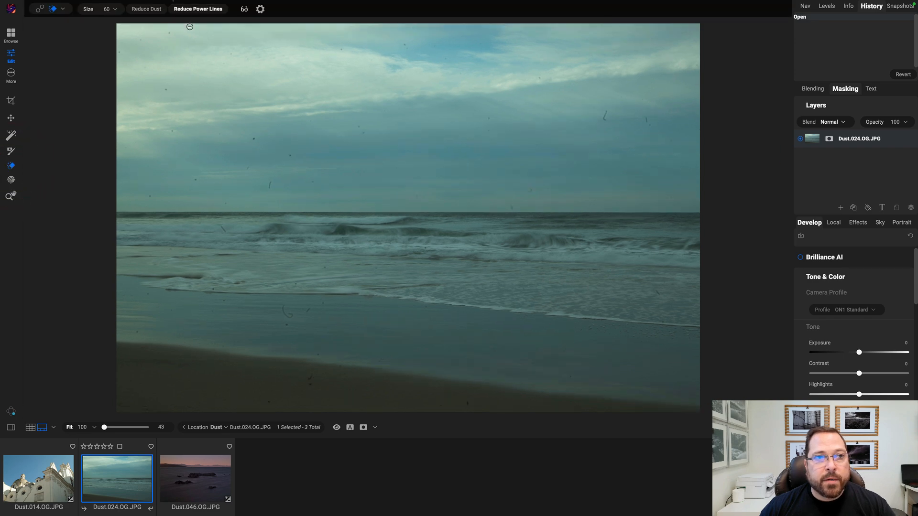
Apply Reduce Dust to the beach photo and erase a leftover spot.
{"action": "left_click", "coordinate": [146, 9]}
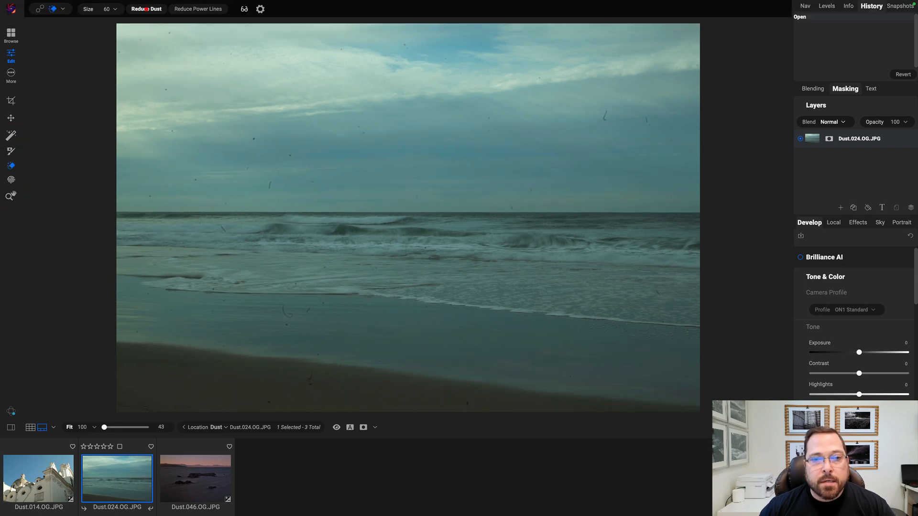
{"action": "left_click", "coordinate": [146, 9]}
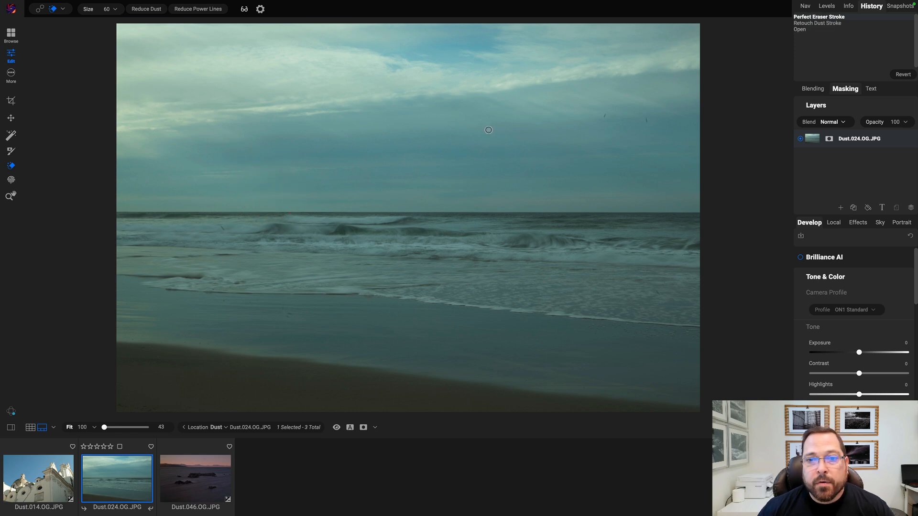
Brush out the final two dust specks in the beach photo's upper sky.
{"action": "left_click", "coordinate": [602, 119]}
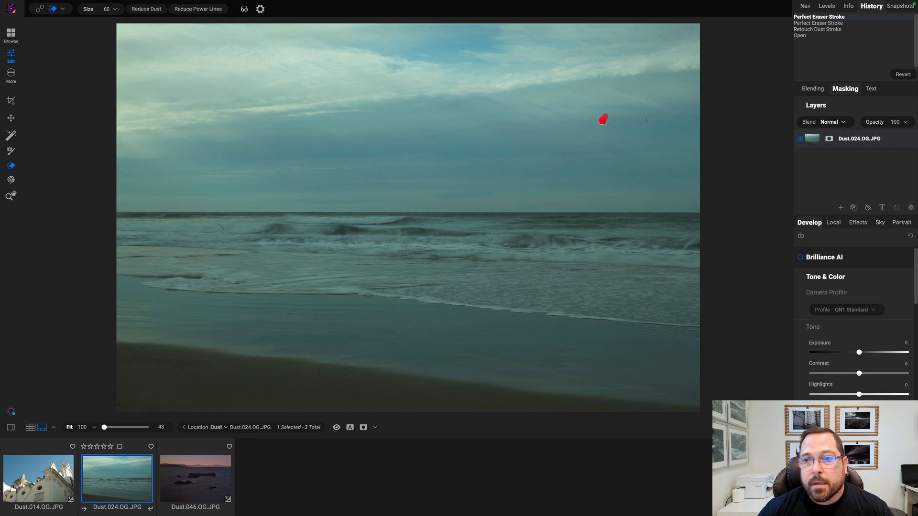
{"action": "left_click", "coordinate": [603, 119]}
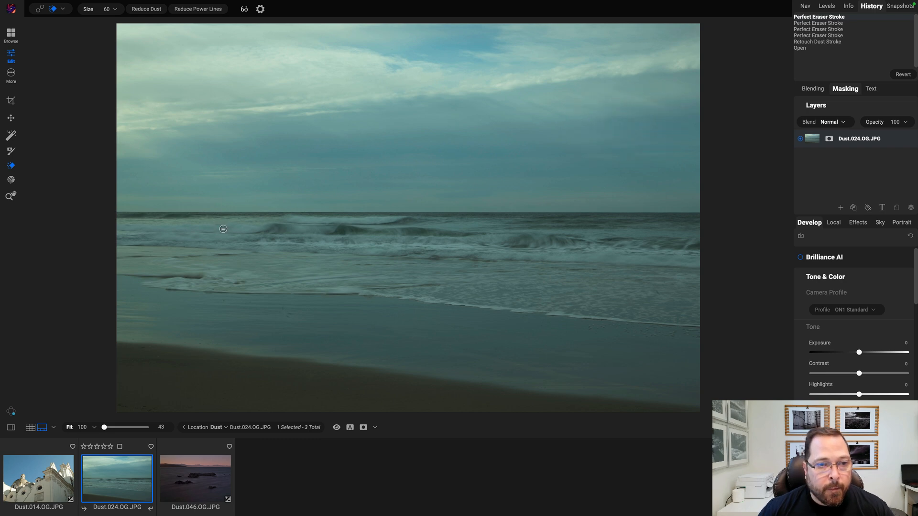